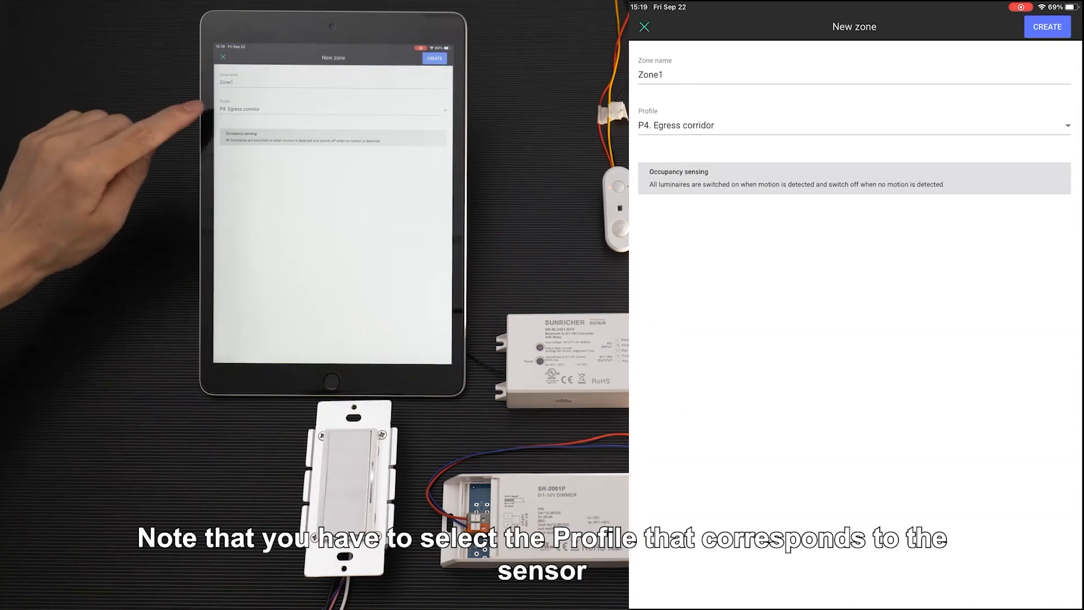
- Create Zone1 using the P4 Egress corridor occupancy profile
{"action": "left_click", "coordinate": [854, 125]}
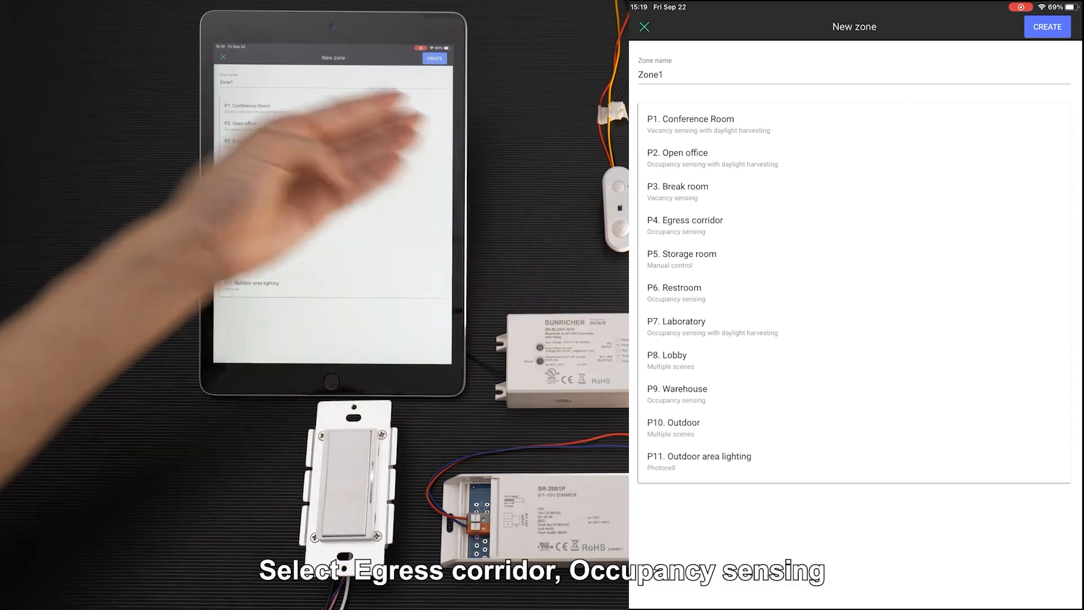
{"action": "left_click", "coordinate": [685, 220]}
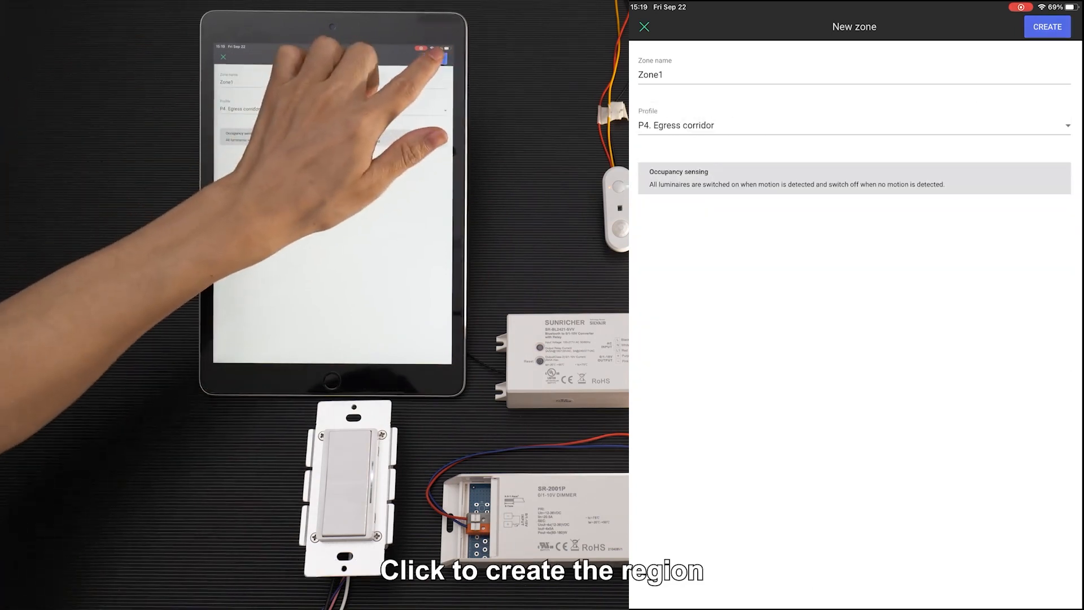
{"action": "left_click", "coordinate": [1047, 27]}
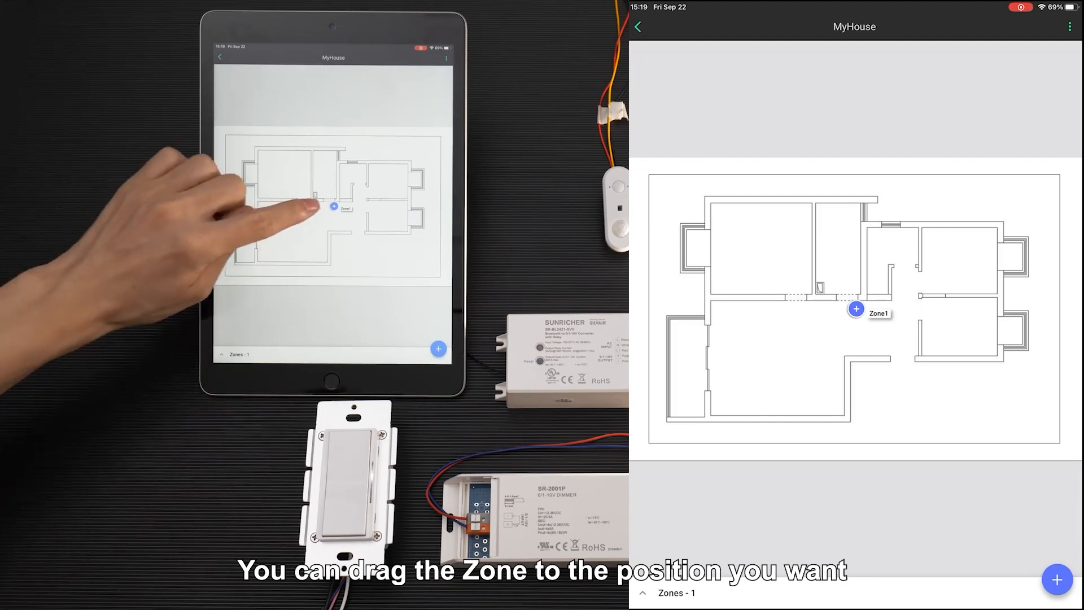
- Drag Zone1 into the upper-left room and open its device page
{"action": "left_click_drag", "start_coordinate": [856, 309], "coordinate": [770, 255]}
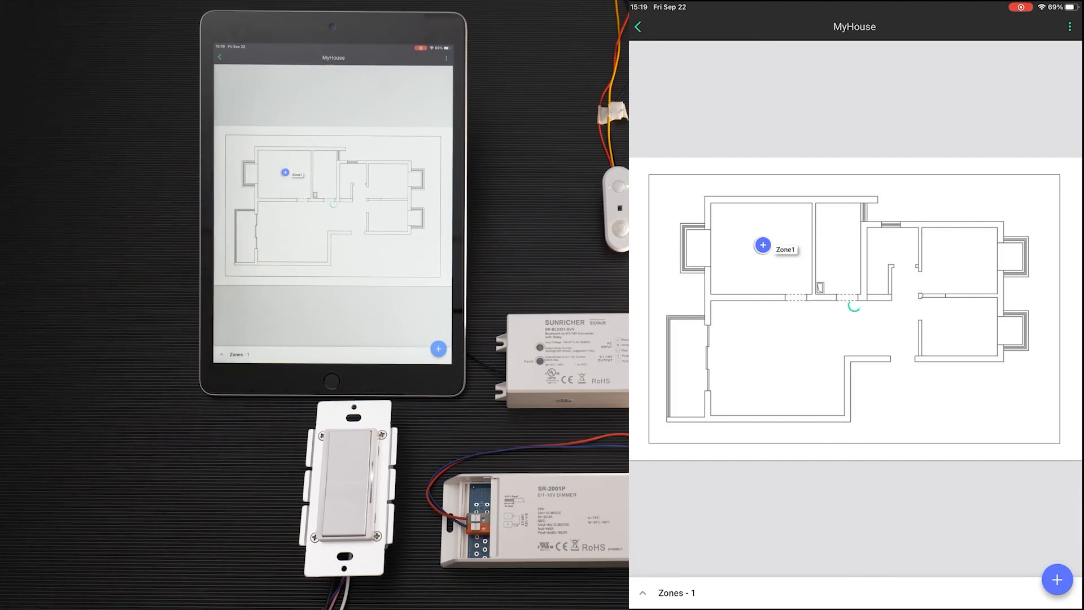
{"action": "left_click", "coordinate": [764, 244]}
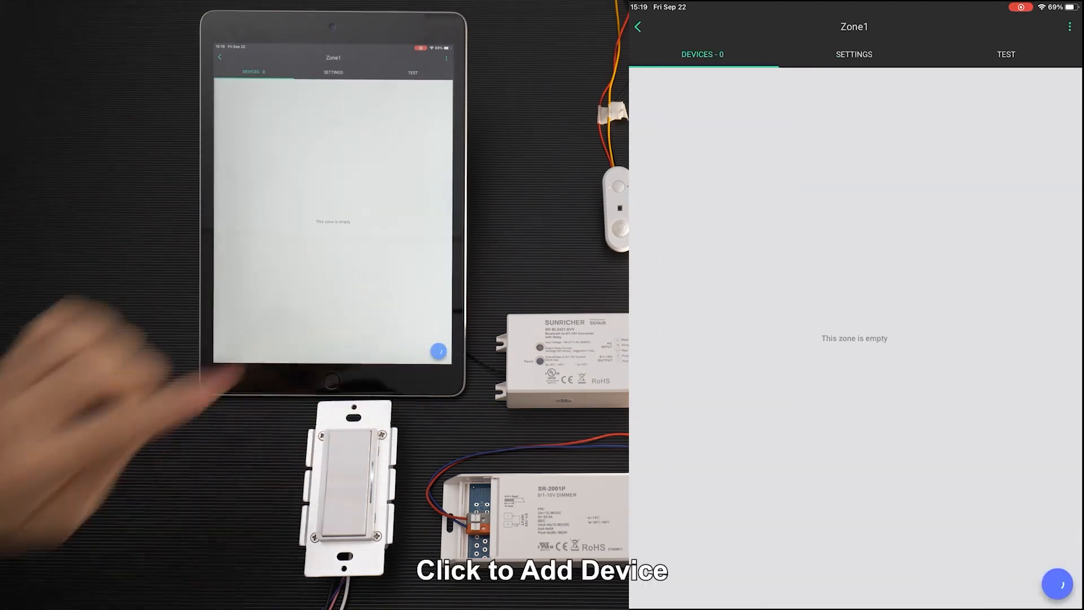
- Add the BLE AC Walldimmer c15a to Zone1
{"action": "left_click", "coordinate": [1057, 583]}
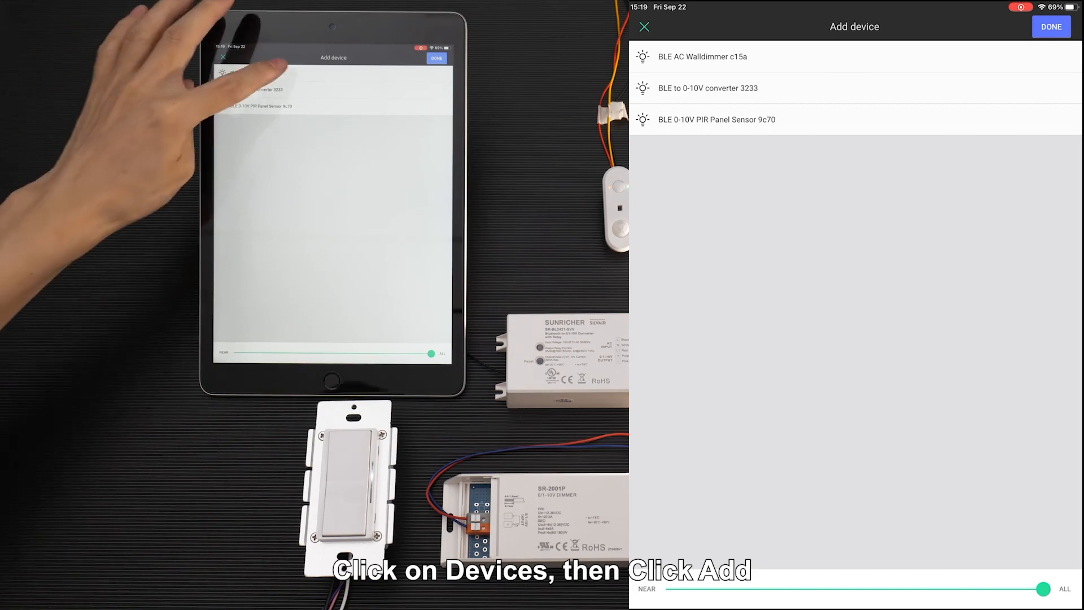
{"action": "left_click", "coordinate": [703, 55]}
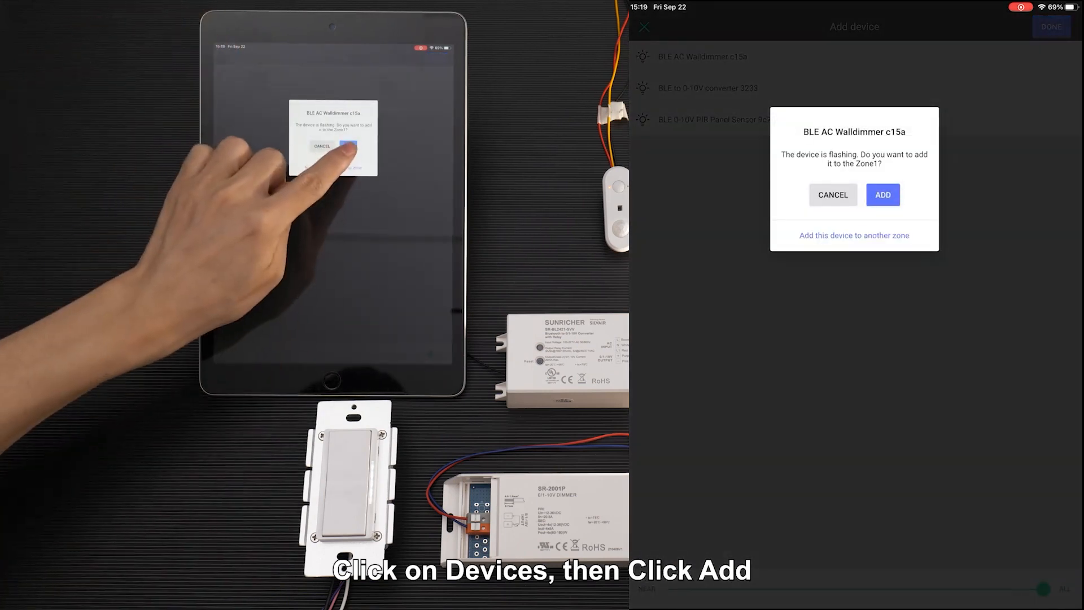
{"action": "left_click", "coordinate": [883, 194]}
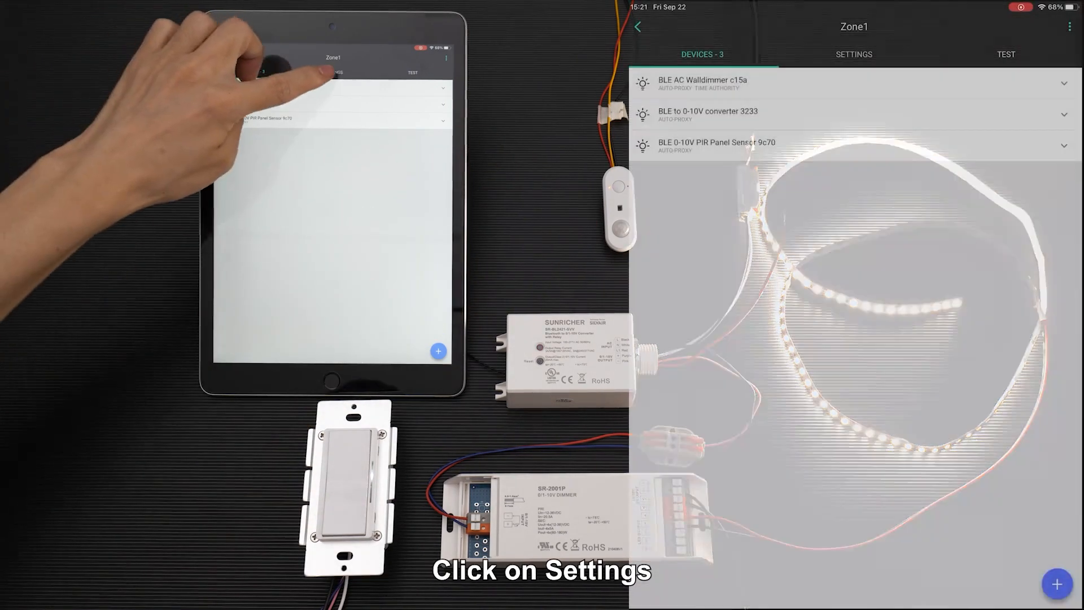
- In Zone1 settings, raise the occupied light level to maximum
{"action": "left_click", "coordinate": [853, 54]}
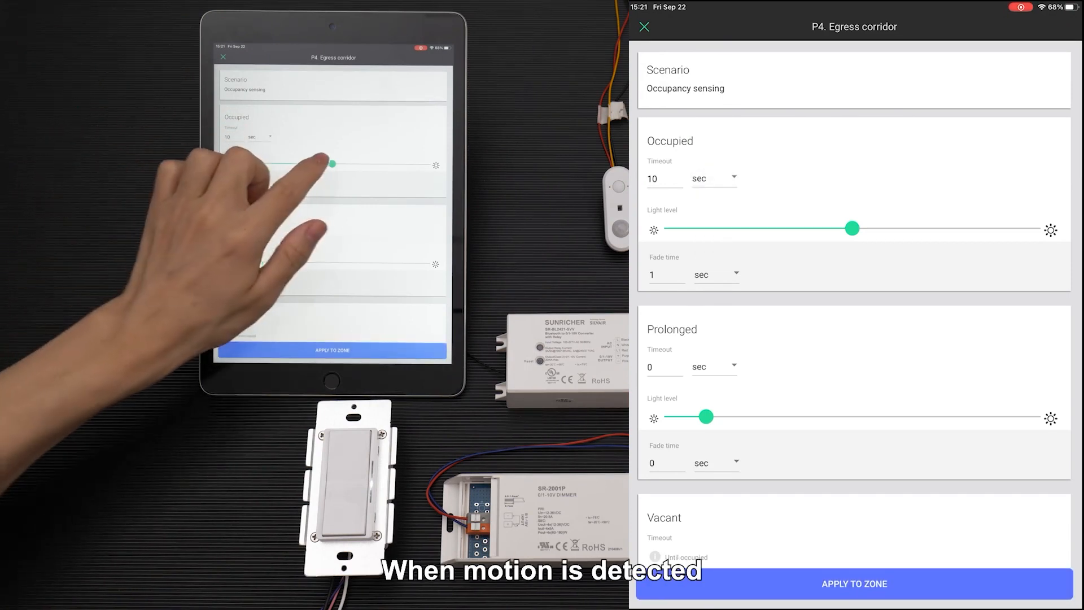
{"action": "left_click_drag", "start_coordinate": [854, 229], "coordinate": [1034, 229]}
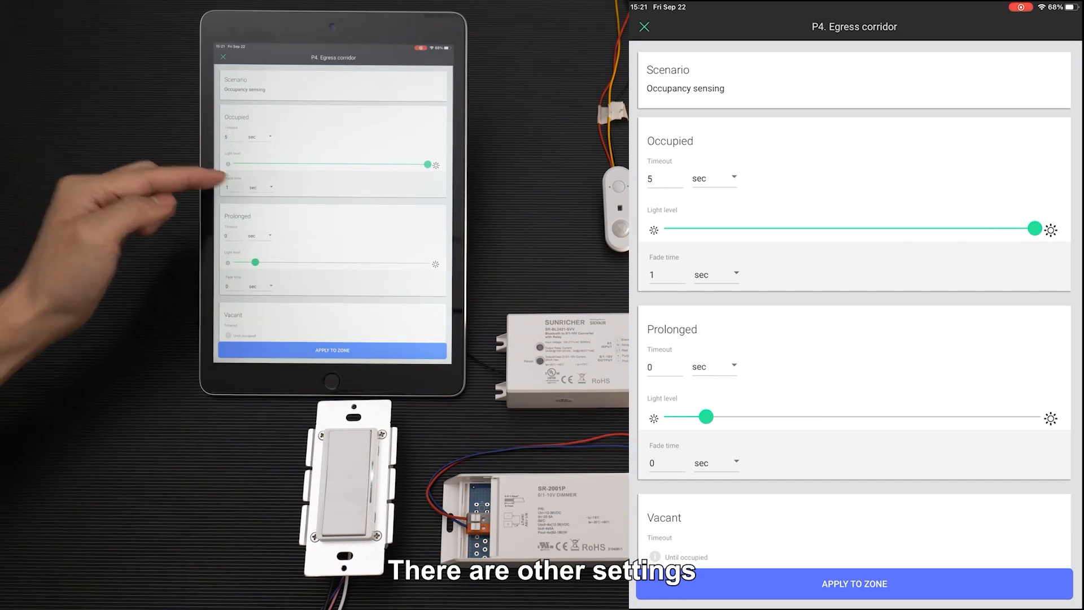
{"action": "scroll", "scroll_direction": "down", "scroll_amount": 3}
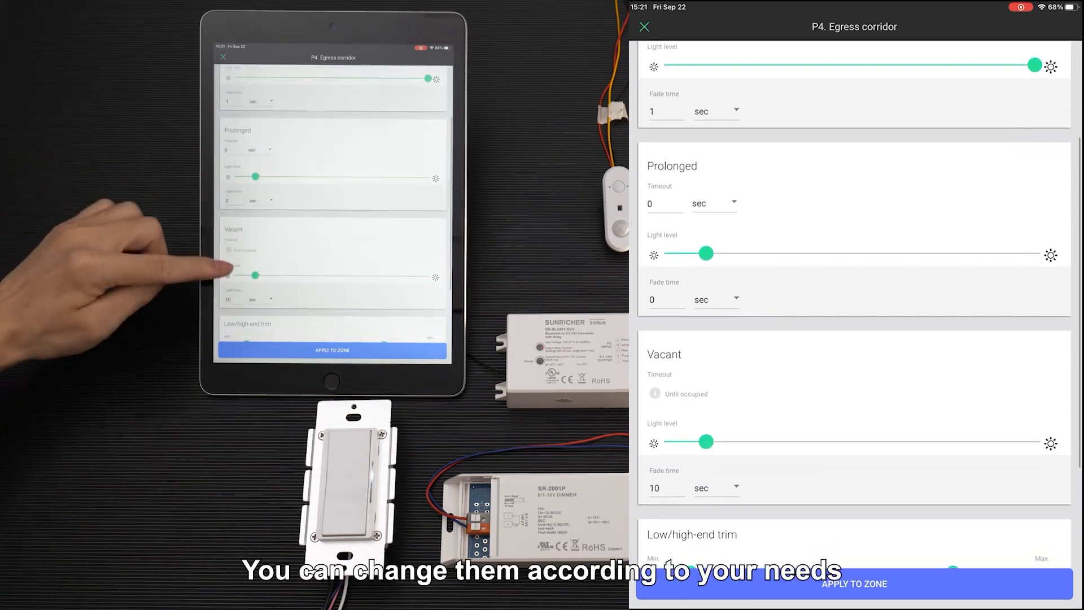